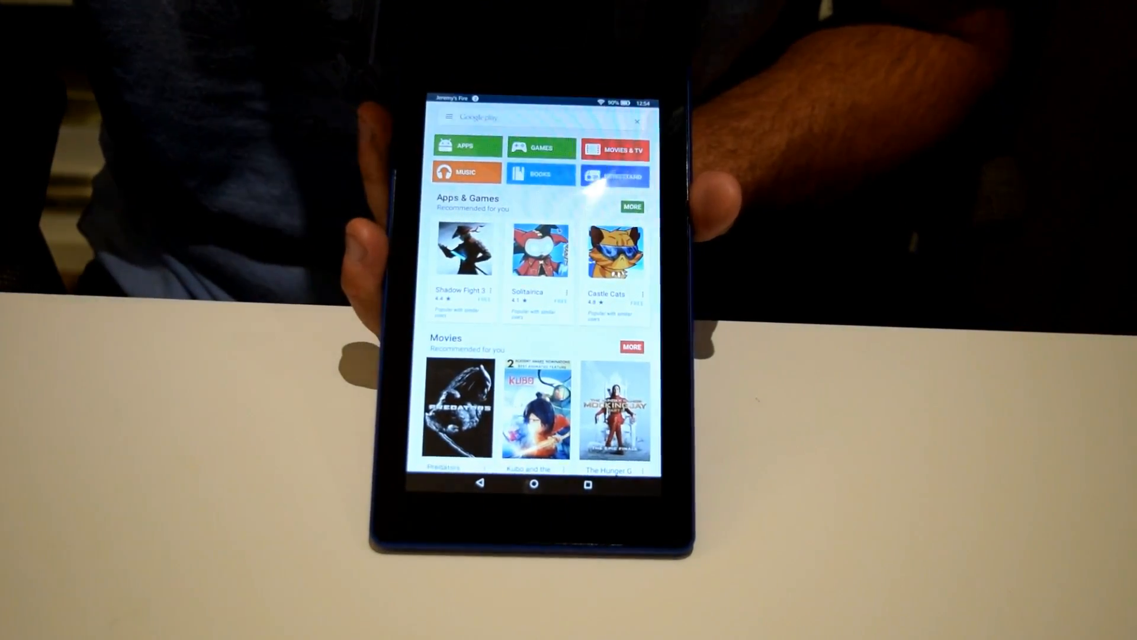
scroll(down, 3)
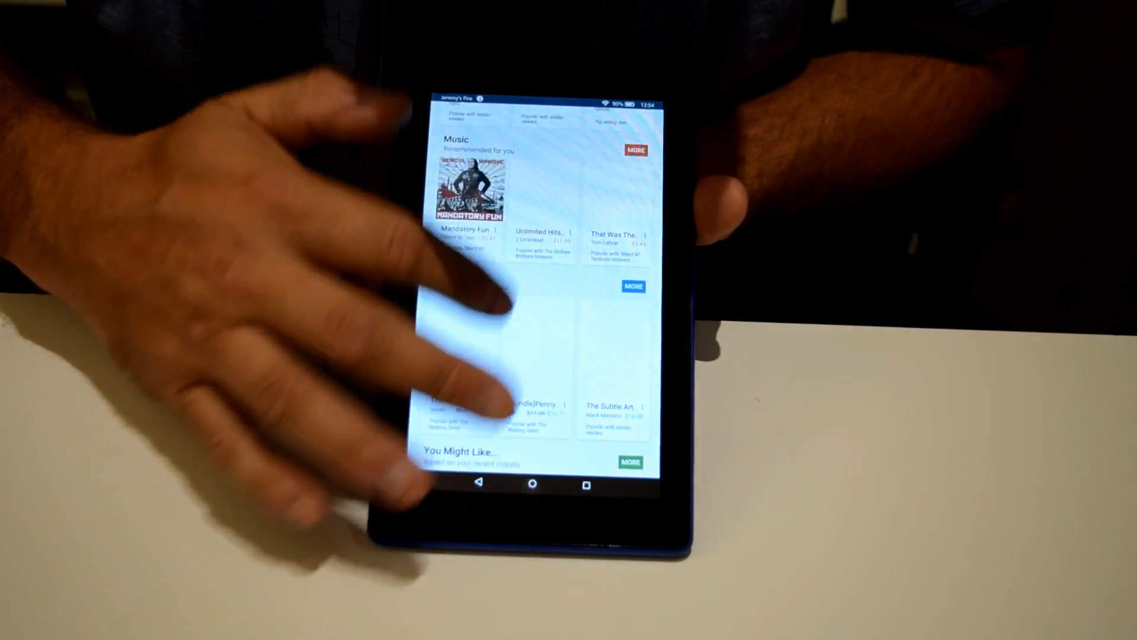